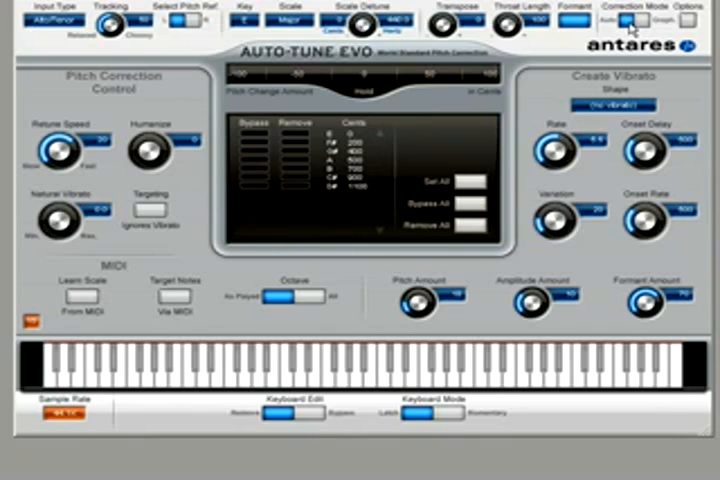
pyautogui.moveTo(160, 32)
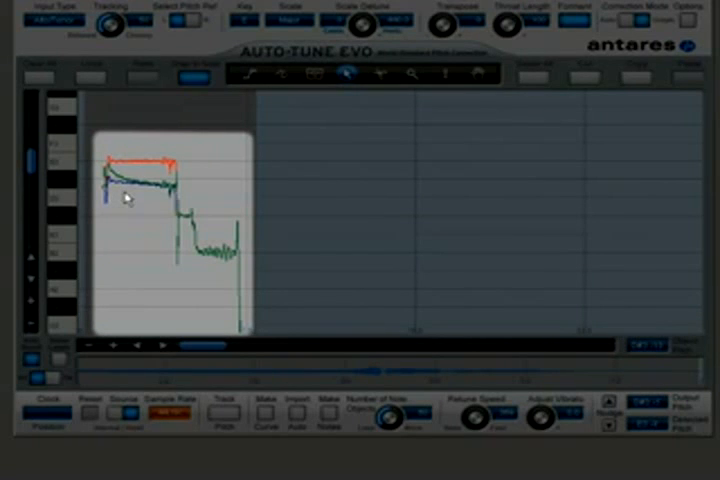
pyautogui.moveTo(124, 196)
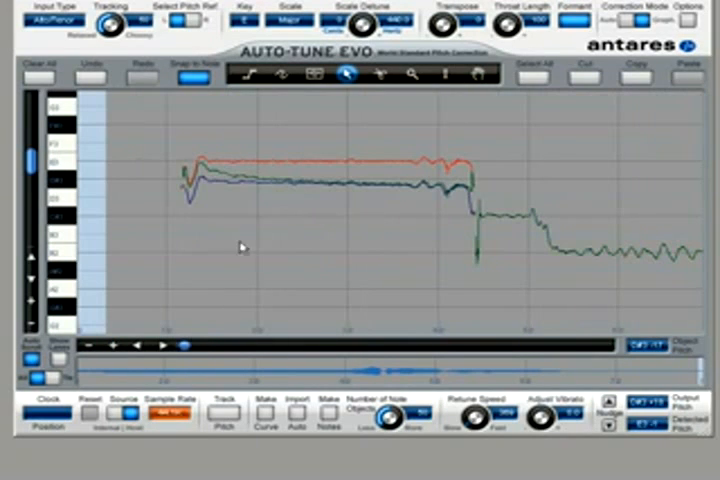
pyautogui.moveTo(228, 204)
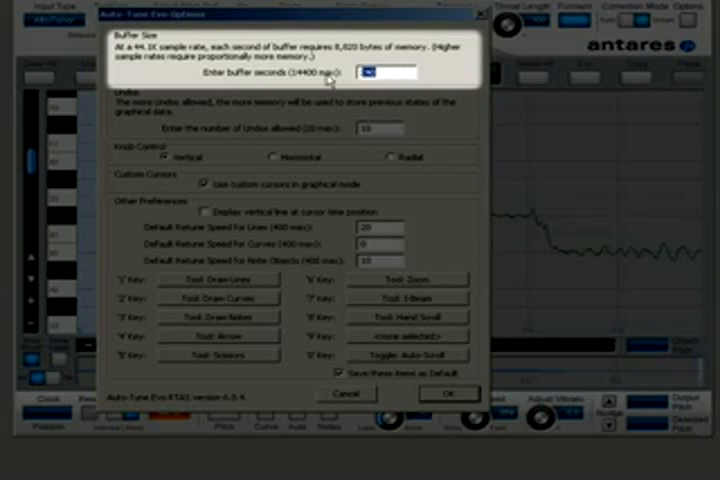
# Step: Set the Options buffer size to 100 seconds of audio
pyautogui.write('1000')
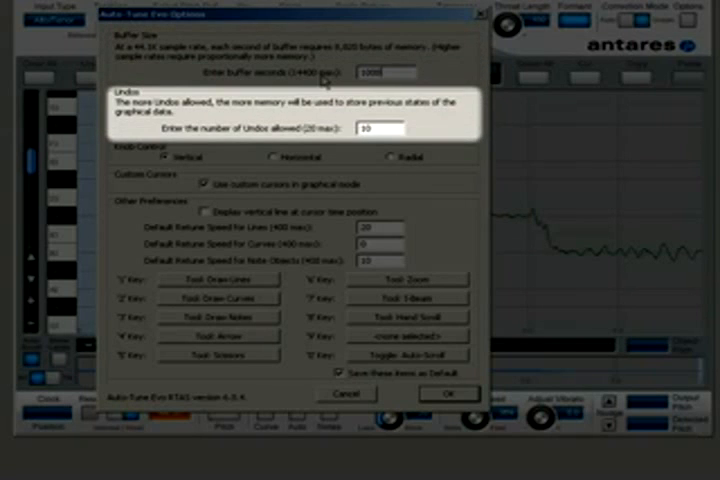
pyautogui.moveTo(308, 138)
pyautogui.write('20')
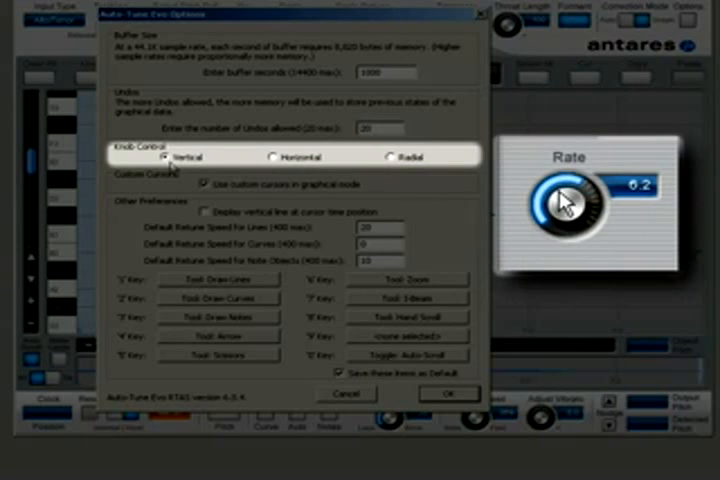
# Step: Switch Knob Control to Horizontal and test the Rate knob with sideways motion
pyautogui.click(272, 156)
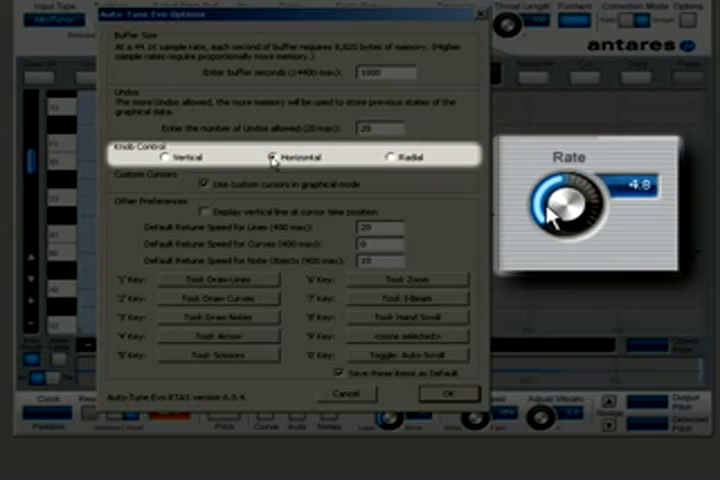
pyautogui.moveTo(570, 204); pyautogui.dragTo(600, 216)
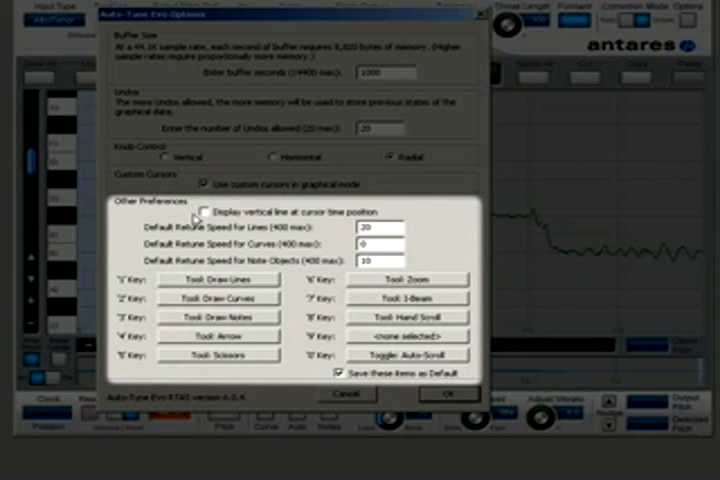
pyautogui.click(204, 212)
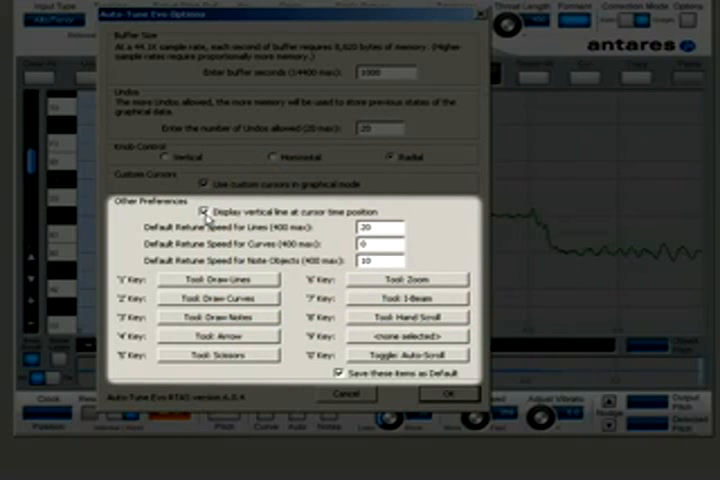
pyautogui.click(204, 212)
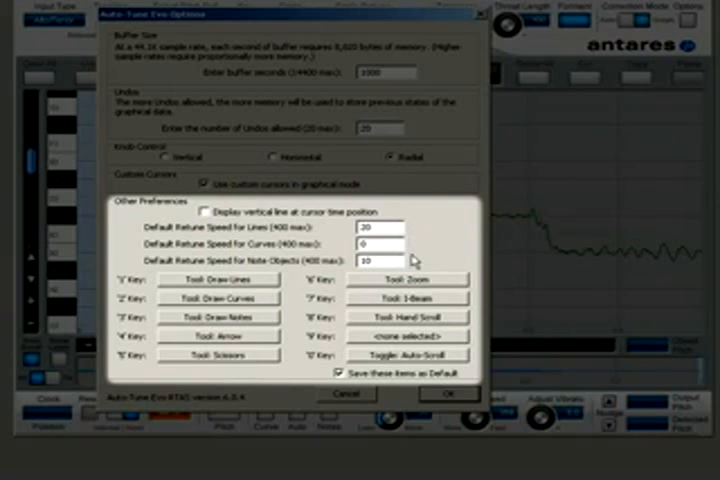
pyautogui.moveTo(412, 258)
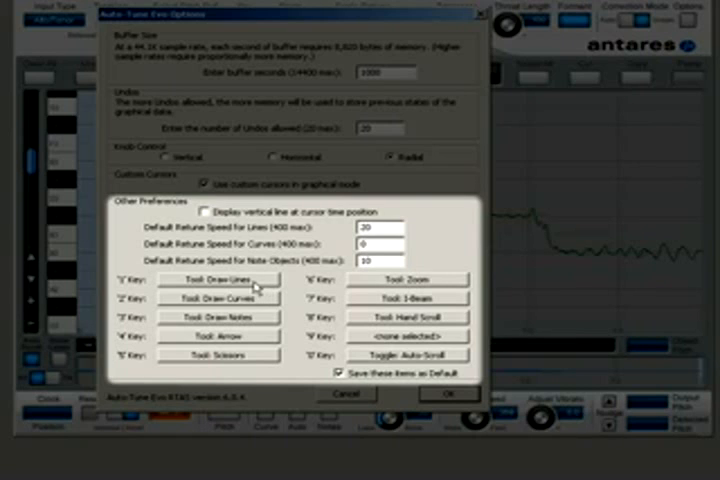
# Step: Show the assignable tool list for the first key binding (currently Draw Lines)
pyautogui.click(218, 280)
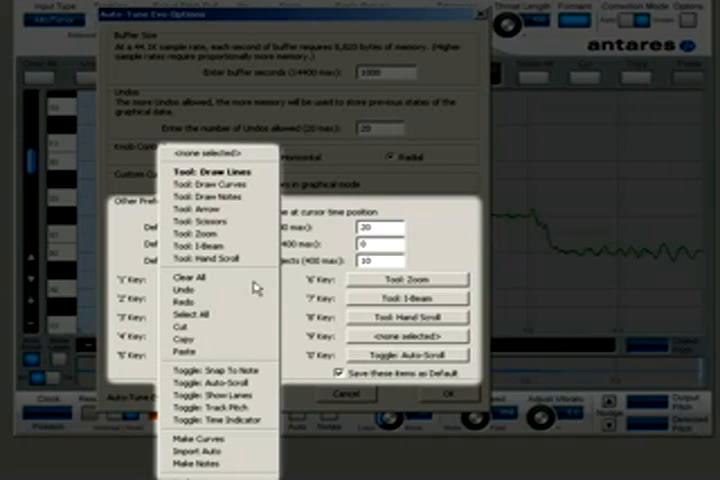
pyautogui.click(218, 278)
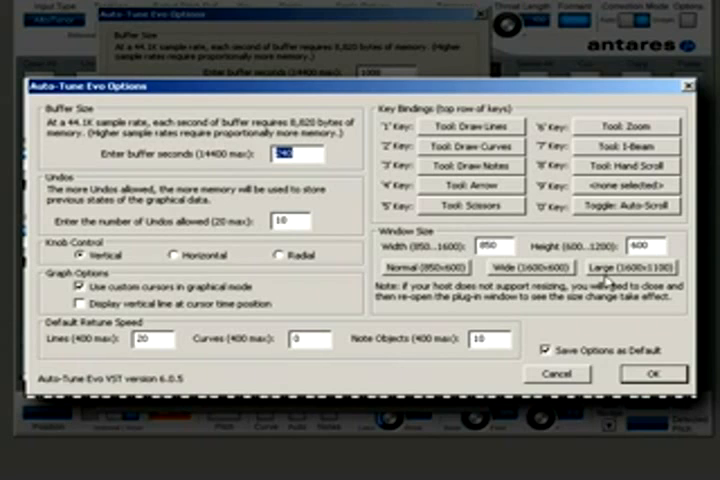
# Step: Choose the Large 1600x1100 window size preset, then another size preset beside it
pyautogui.click(628, 268)
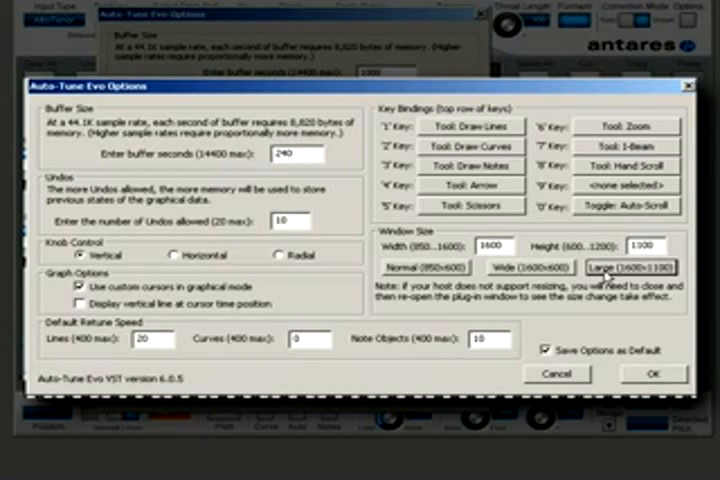
pyautogui.click(526, 268)
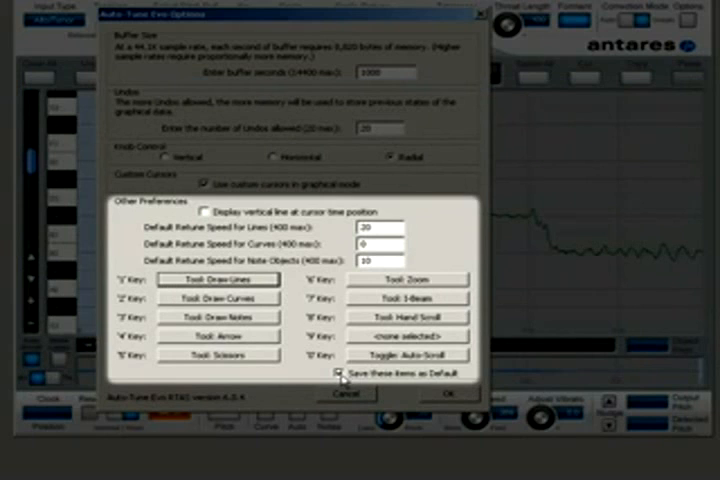
# Step: Uncheck 'Save these items as Default' and close the Options dialog
pyautogui.click(336, 370)
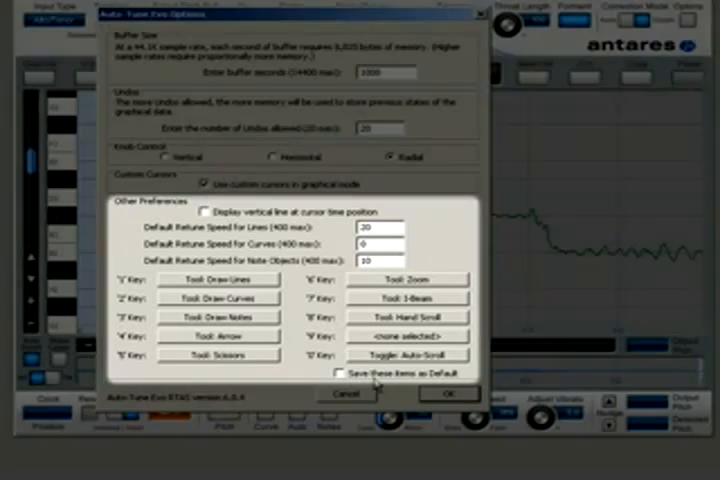
pyautogui.click(444, 394)
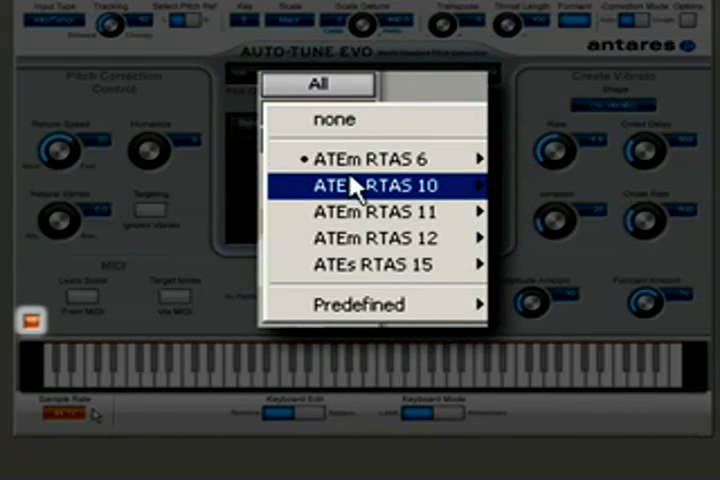
pyautogui.moveTo(376, 238)
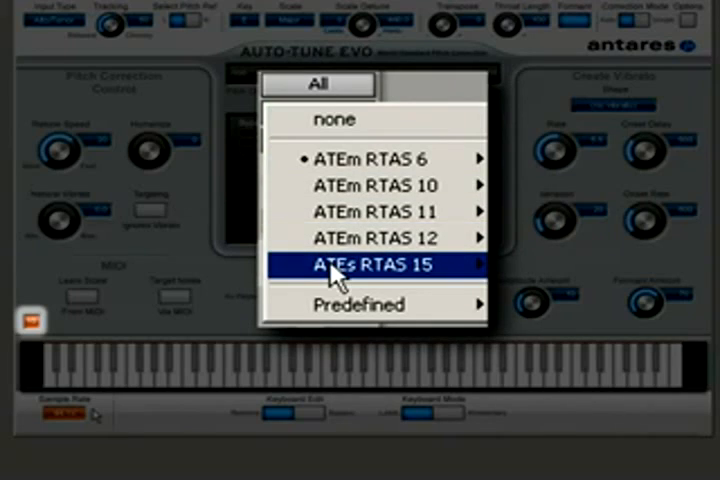
# Step: Select the ATEs RTAS 15 instance from the instance list
pyautogui.click(376, 264)
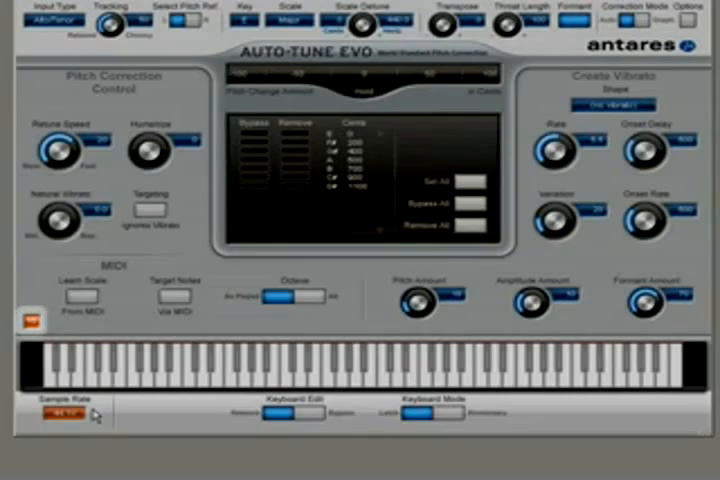